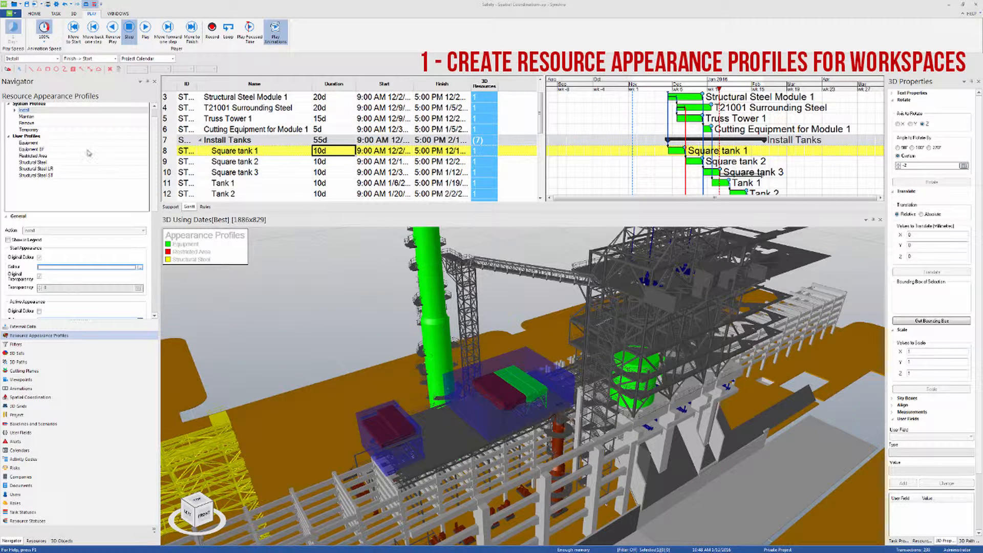
# Add a new appearance profile under Temporary to become the blue Work Area profile
pyautogui.rightClick(29, 130)
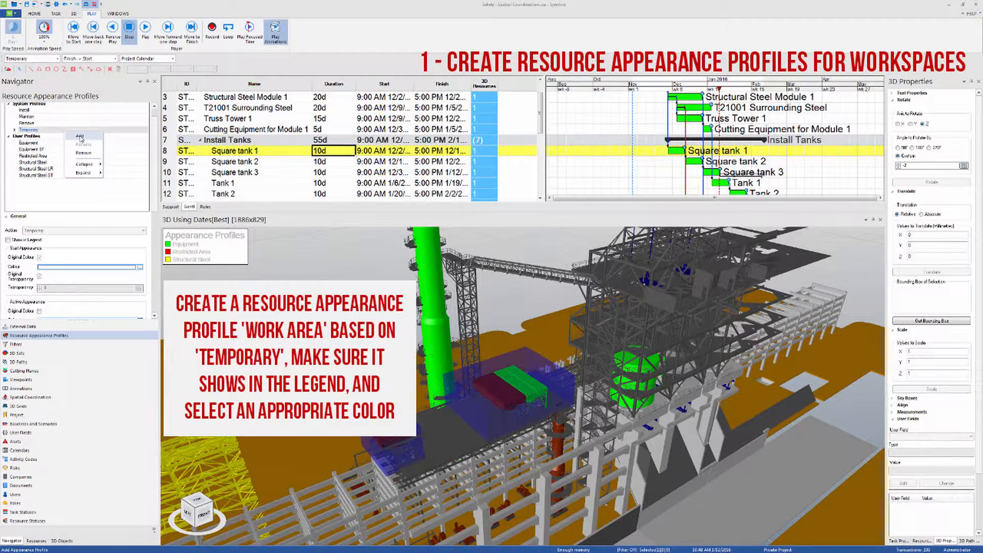
pyautogui.click(79, 136)
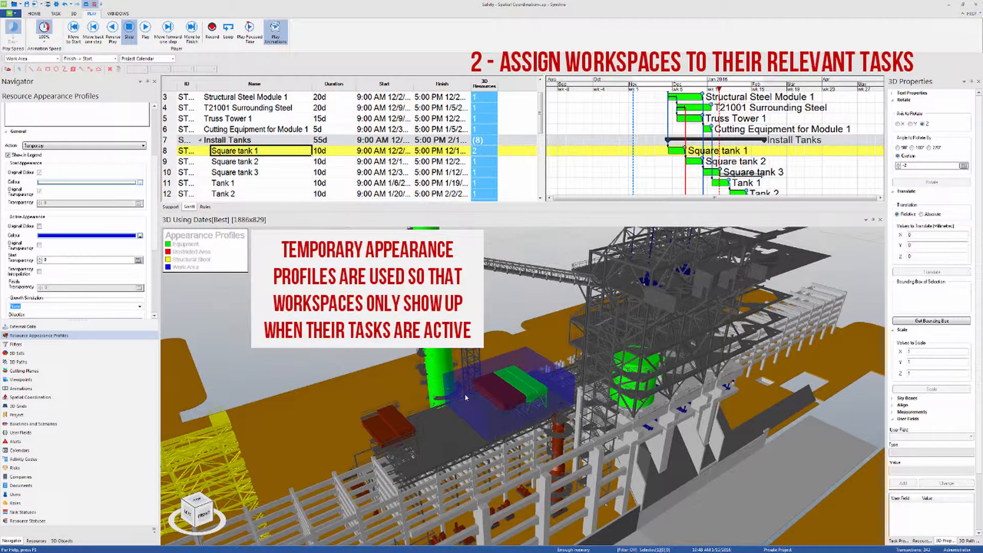
# Select a Square tank task to assign its work-area 3D object with the Work Area profile
pyautogui.click(251, 162)
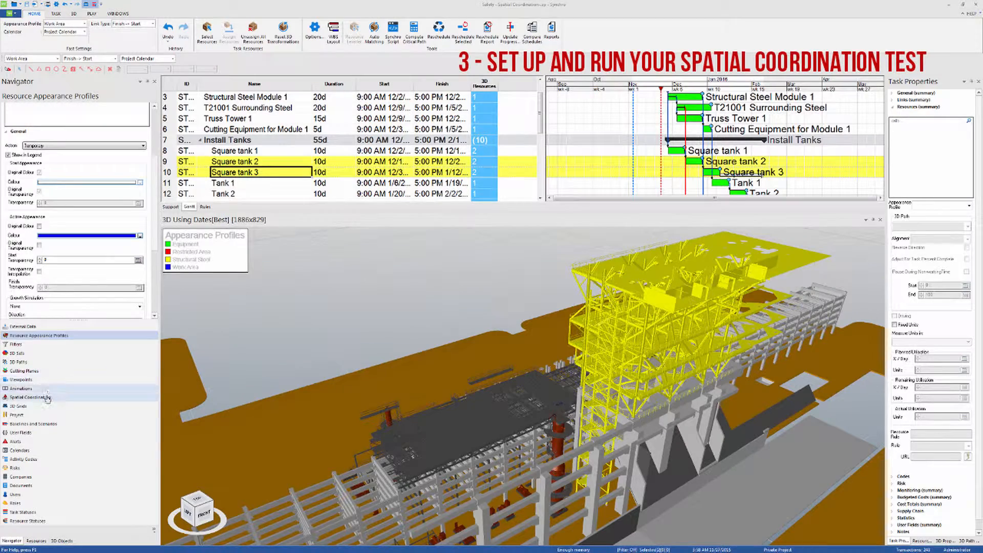
# Add a Safety Test clash test in Spatial Coordination using Best dates across the entire project
pyautogui.click(29, 397)
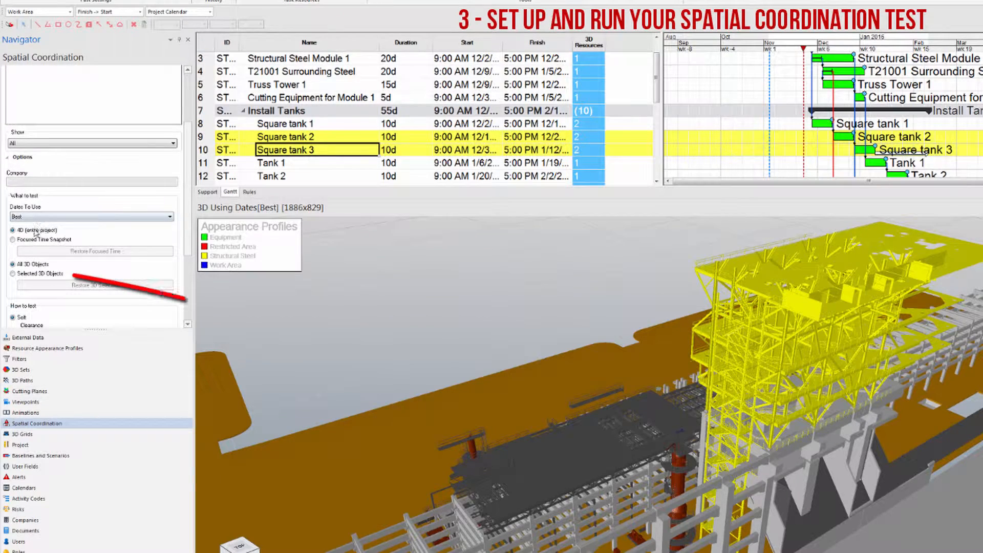
pyautogui.click(12, 274)
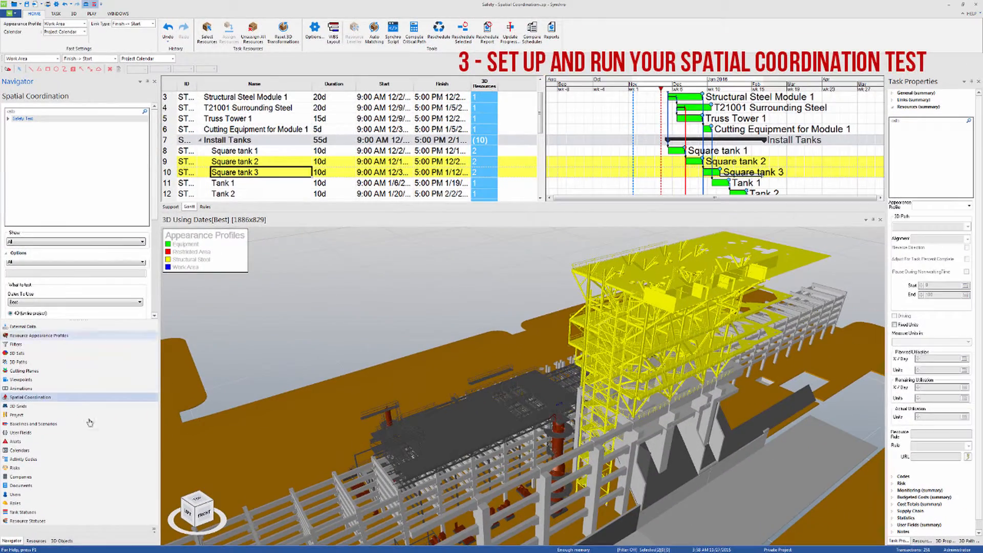
# Run the Safety Test and review red restricted and blue work areas in the 3D scene
pyautogui.click(60, 540)
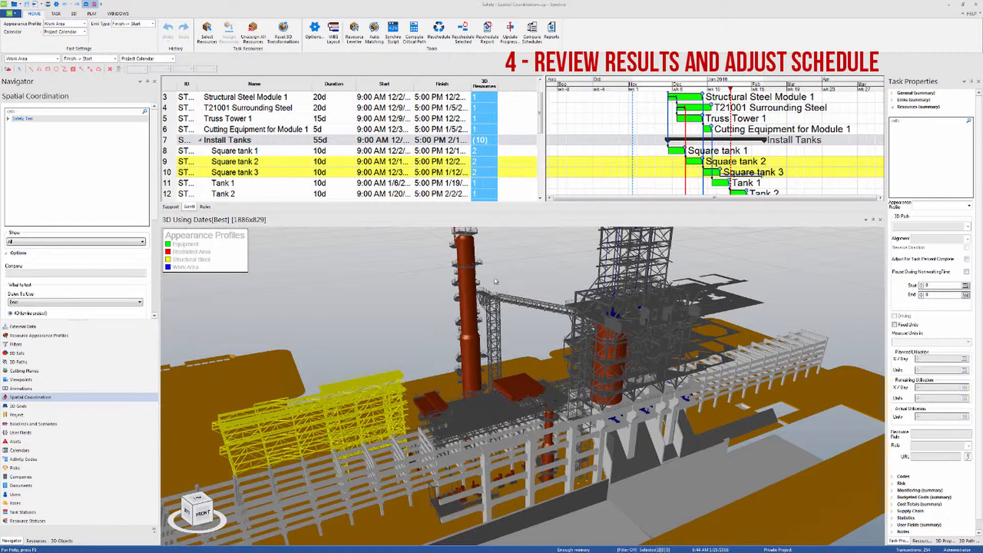
# Delay Square tank 2 to January 13–28 via a predecessor lag and reschedule, pushing tank 3 to January 27
pyautogui.click(251, 161)
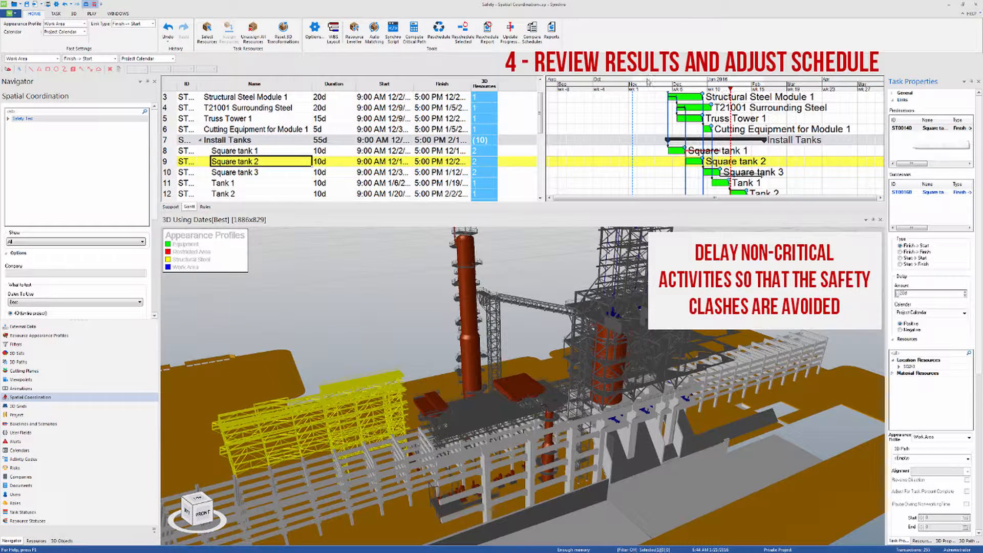
pyautogui.click(439, 30)
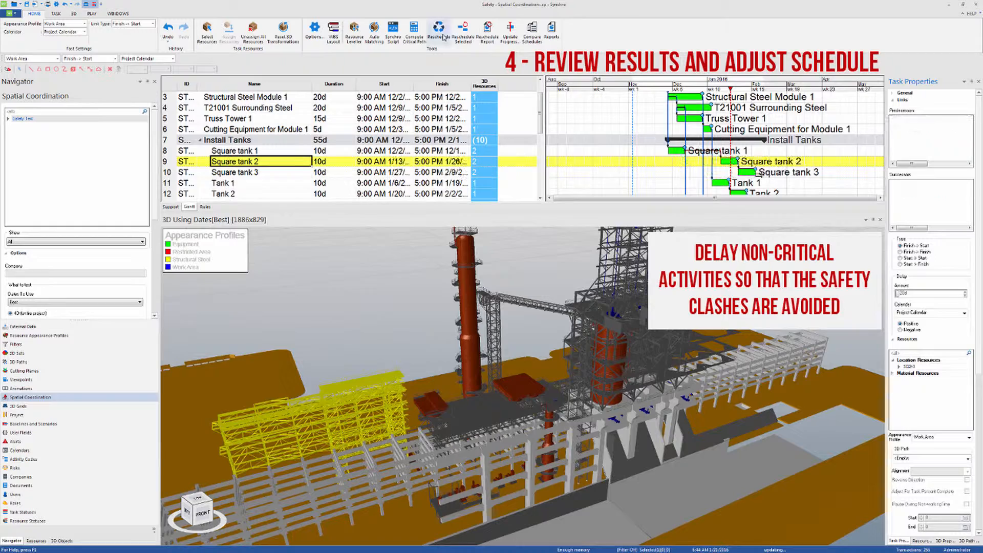